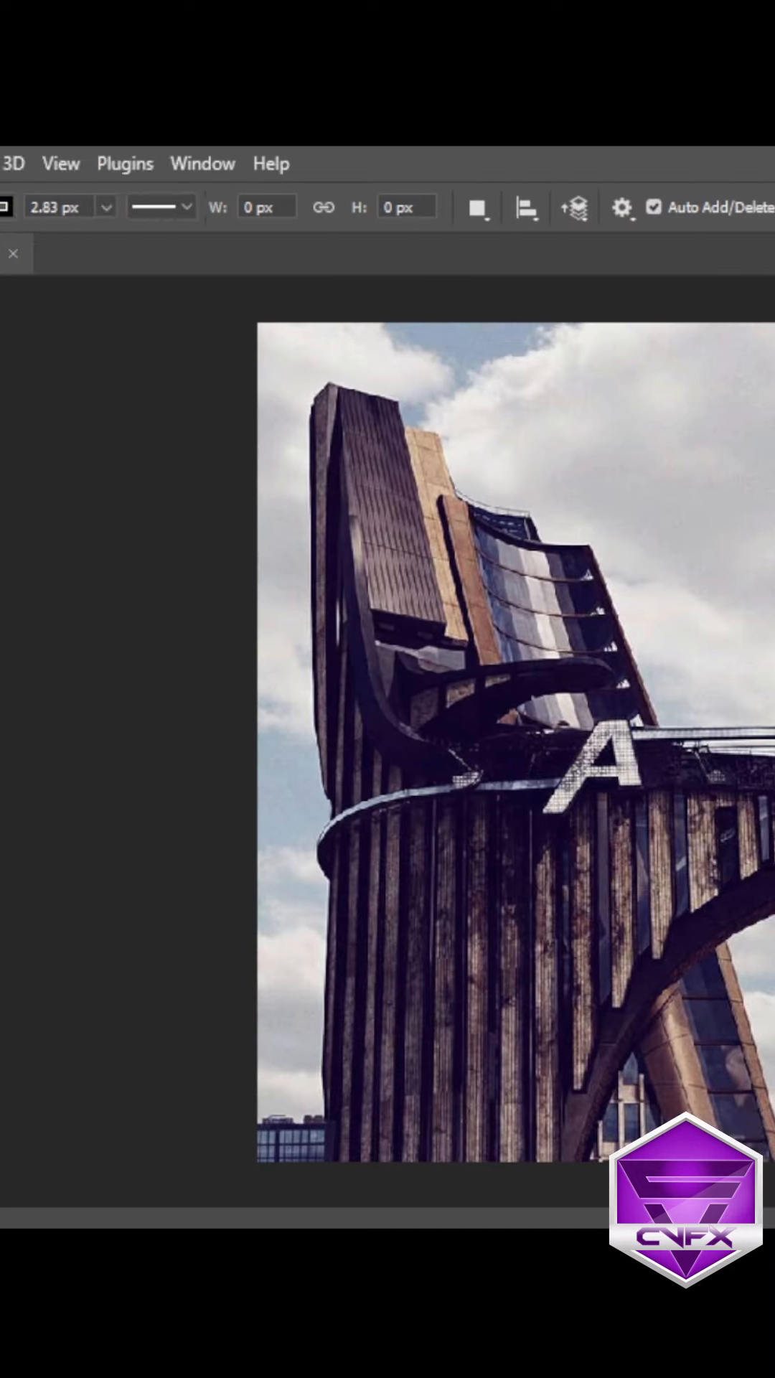
# Place the first pen anchor point on the letter A's outline, starting Shape 1
pyautogui.click(132, 206)
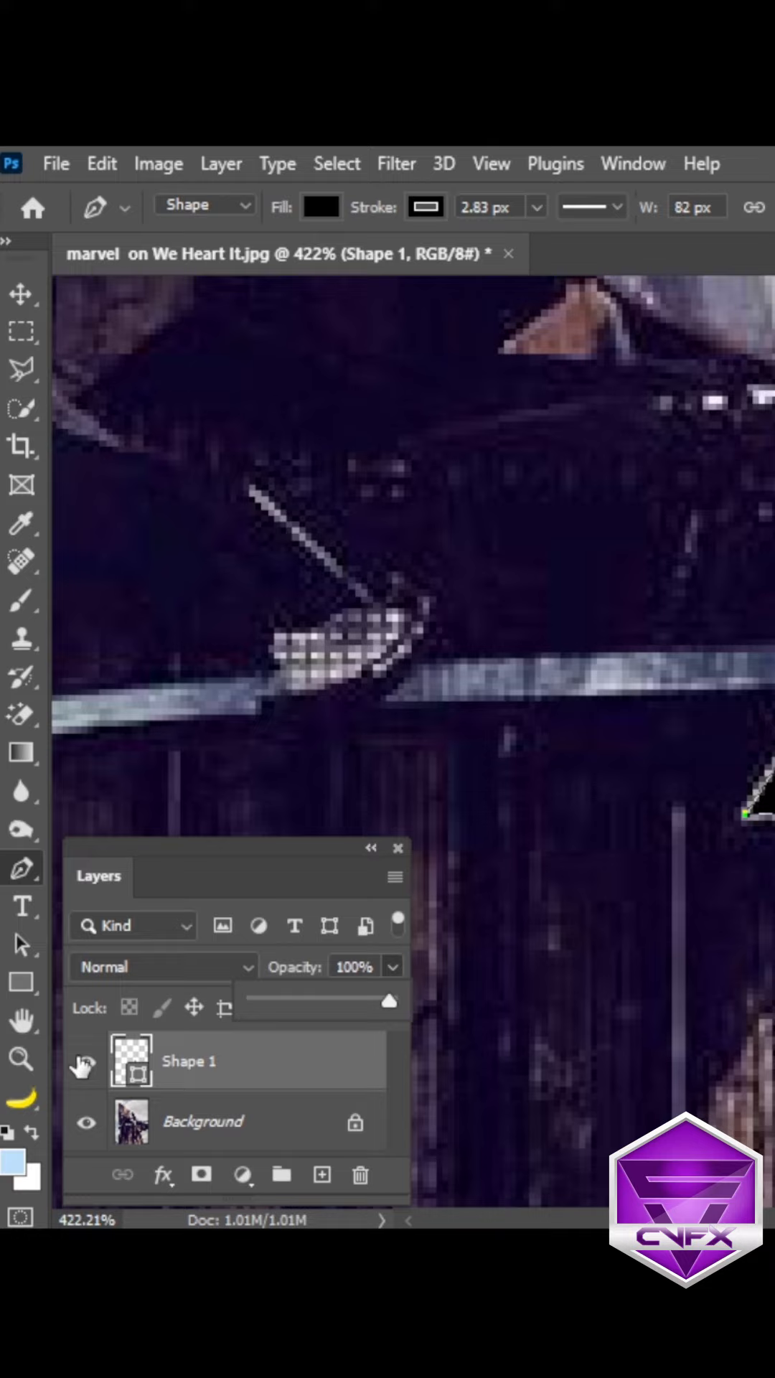
# Continue the A outline into light blue shape layers Shape 1 and Shape 2
pyautogui.click(321, 207)
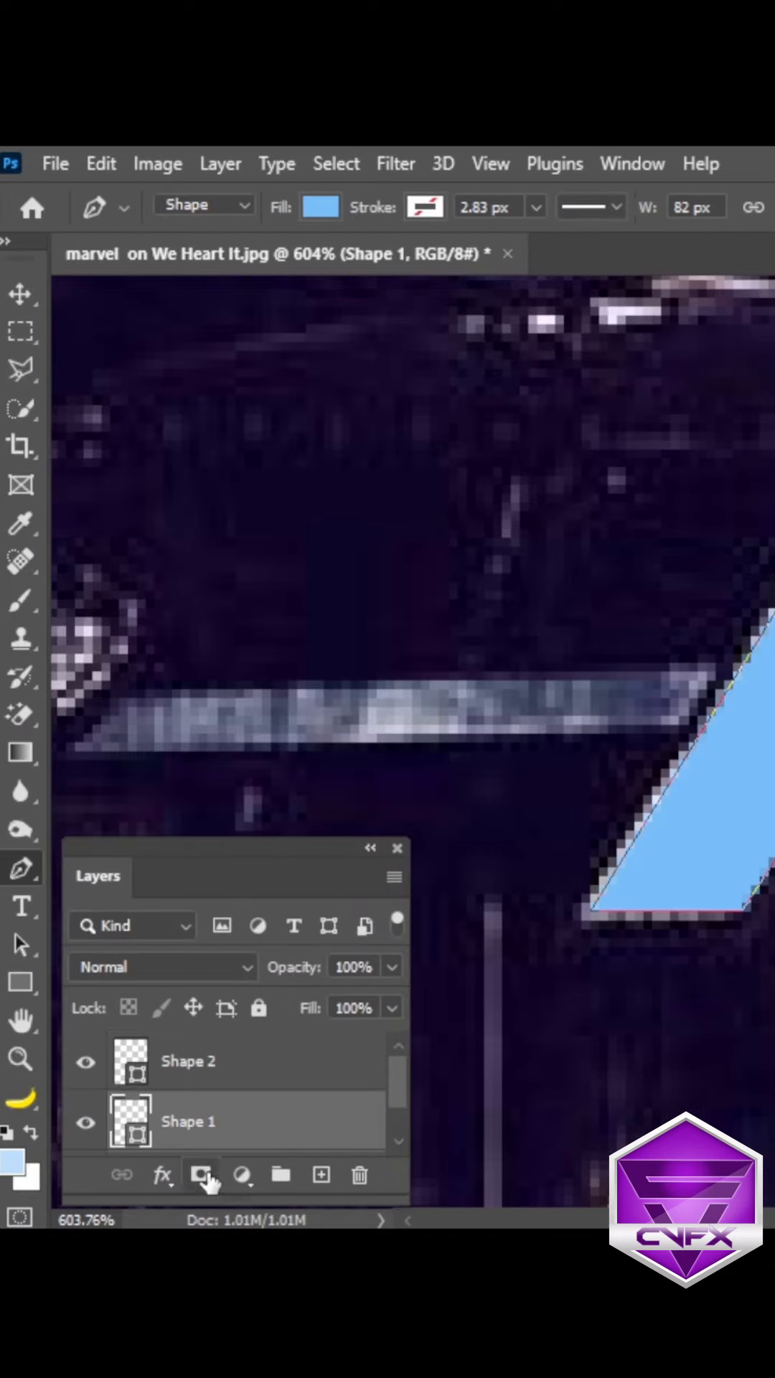
# Add an Outer Glow layer style to Shape 1 with light blue 78bef9 glow colour
pyautogui.click(201, 1176)
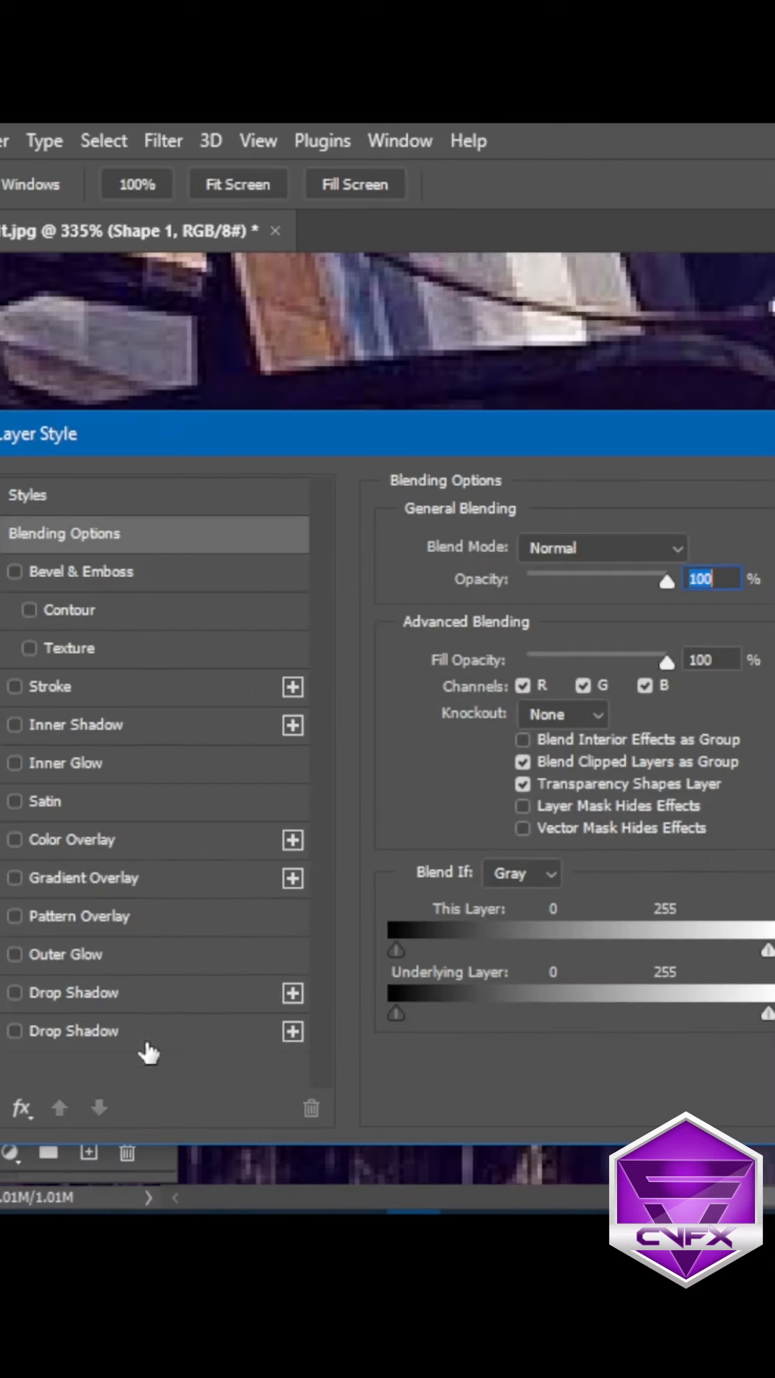
pyautogui.click(293, 1031)
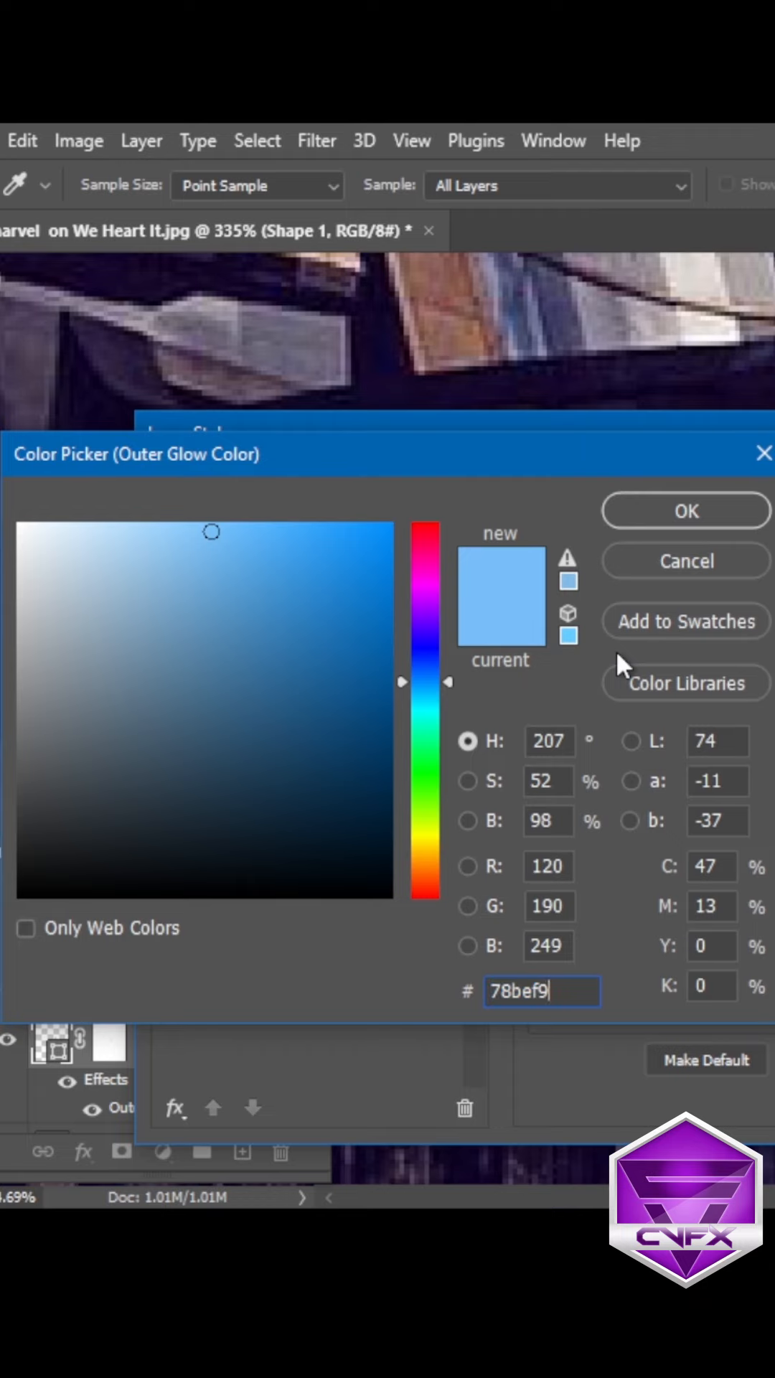
# Set the outer glow to Linear Dodge (Add), 75% opacity, 22% spread, 13 px size
pyautogui.click(686, 512)
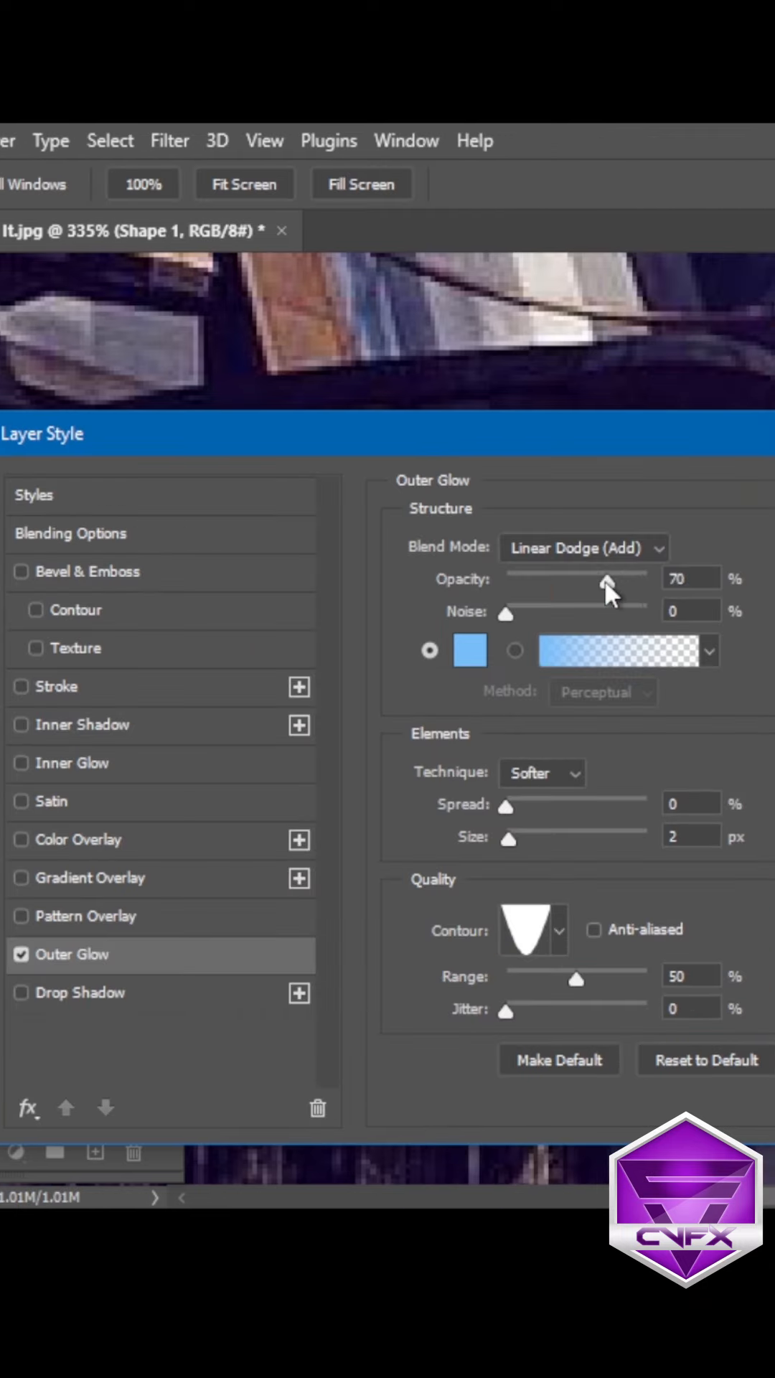
pyautogui.click(583, 547)
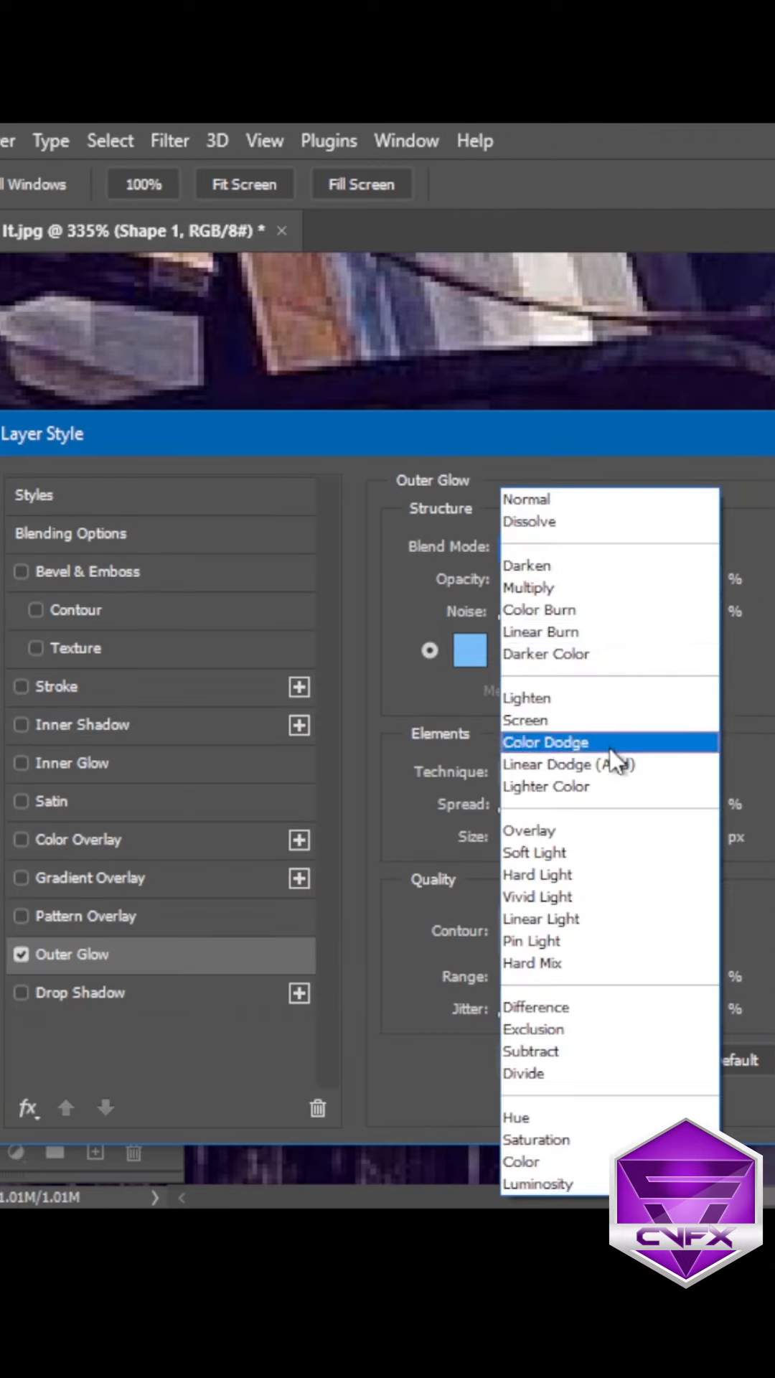
pyautogui.click(569, 763)
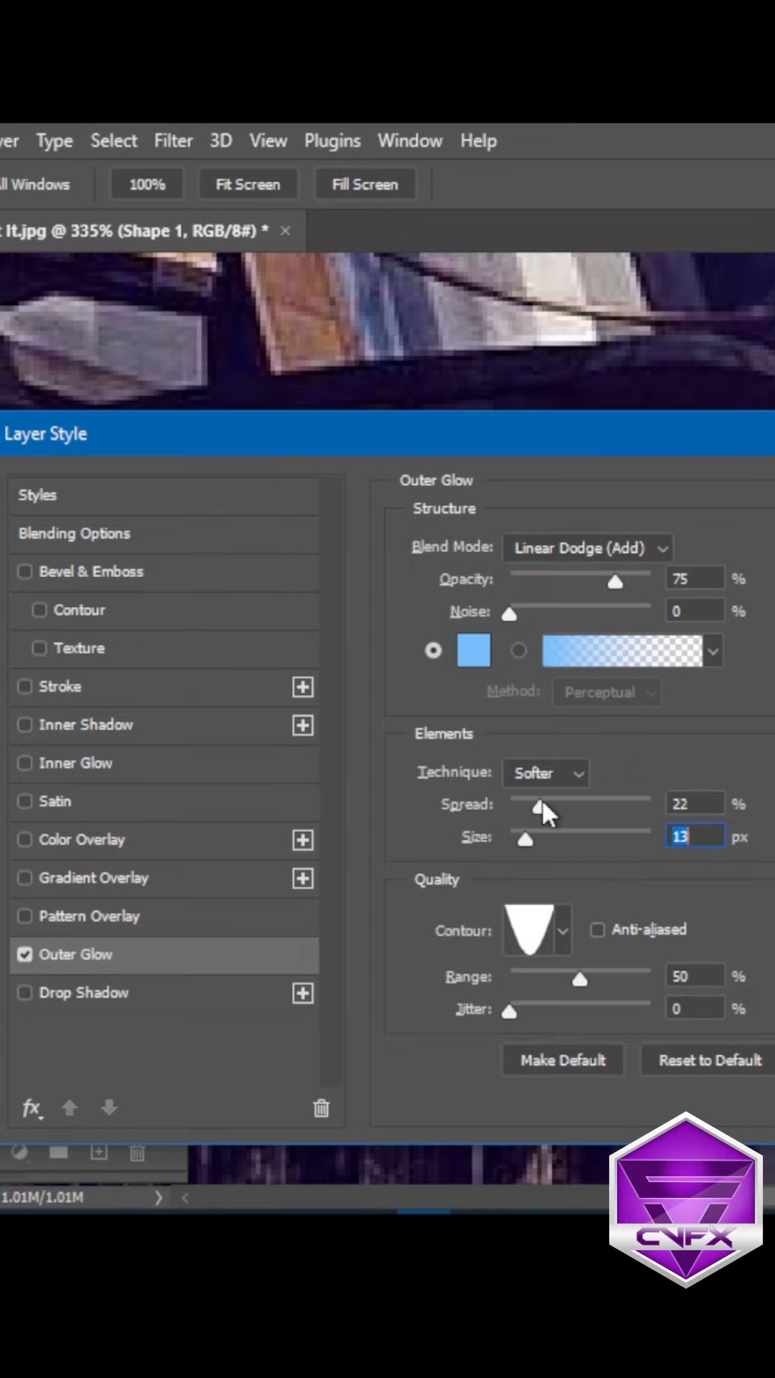
# Add a blue Linear Dodge (Add) drop shadow, 51% opacity, 17% spread, 8 px, and apply
pyautogui.click(95, 992)
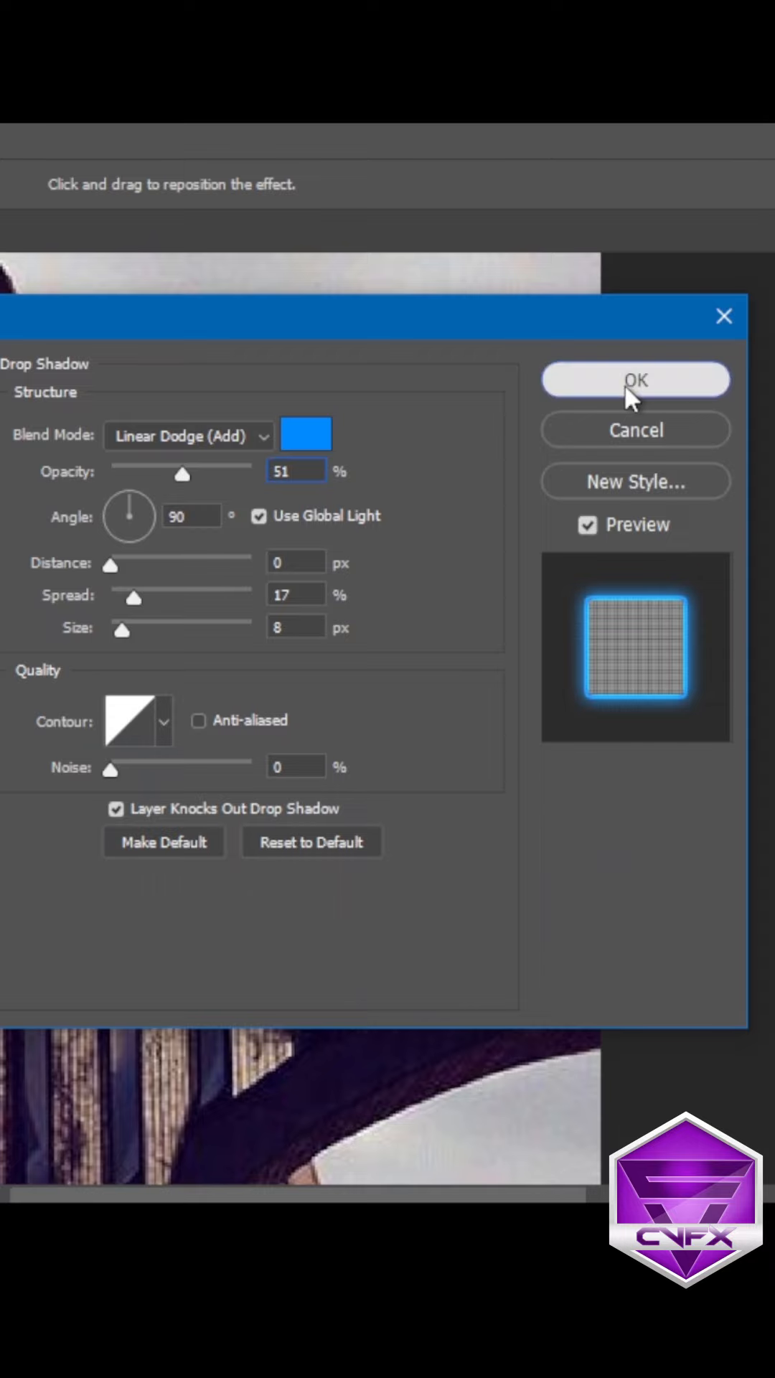
pyautogui.click(635, 379)
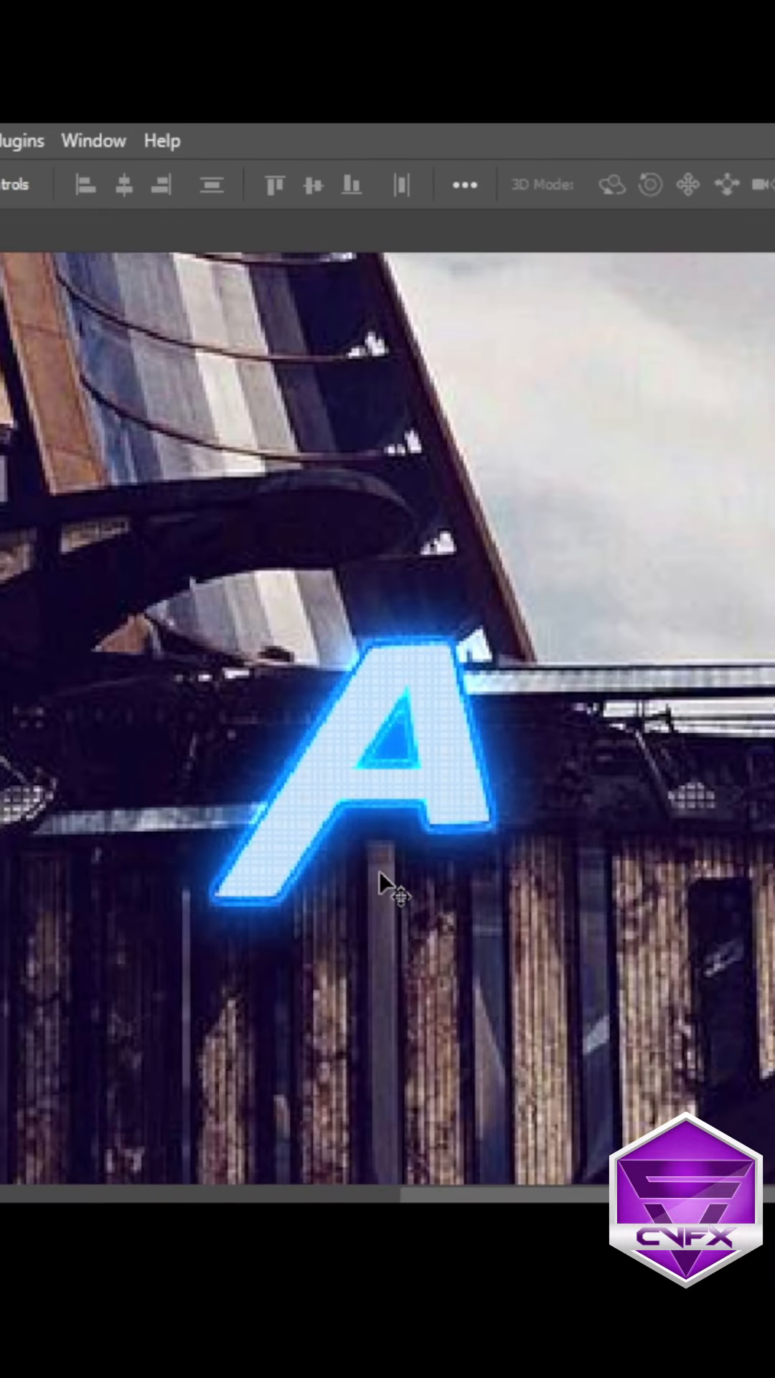